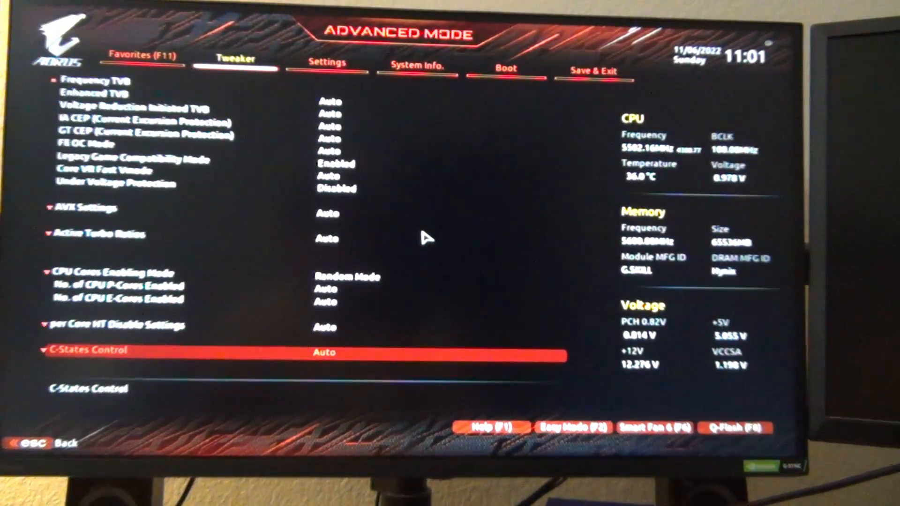
- Scroll the Tweaker menu down to Turbo Power Limits and set it to Enabled
scroll(down, 3)
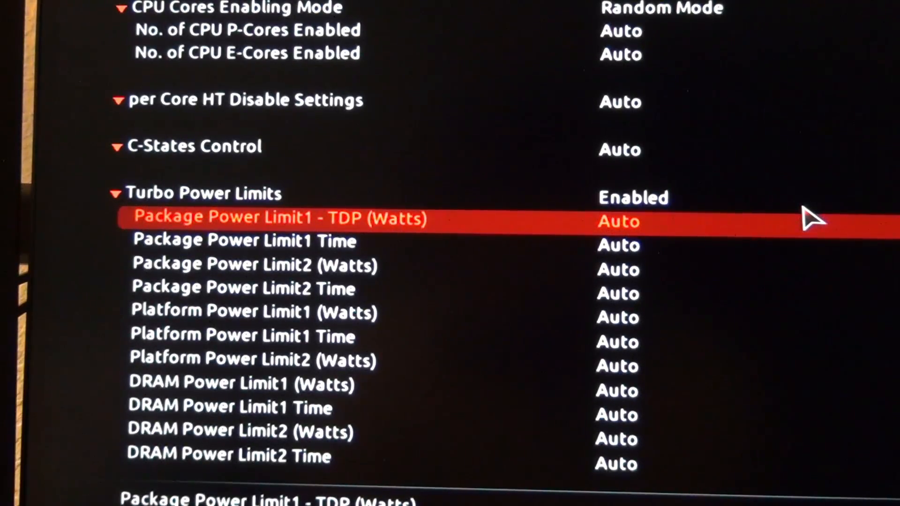
- Set Package Power Limit1 to 125 W and Package Power Limit2 to 253 W
text(125)
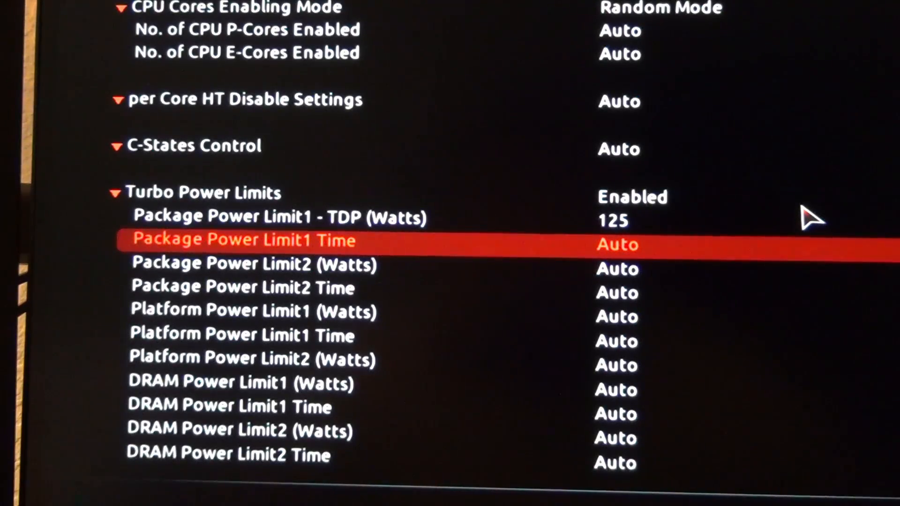
click(245, 241)
text(253)
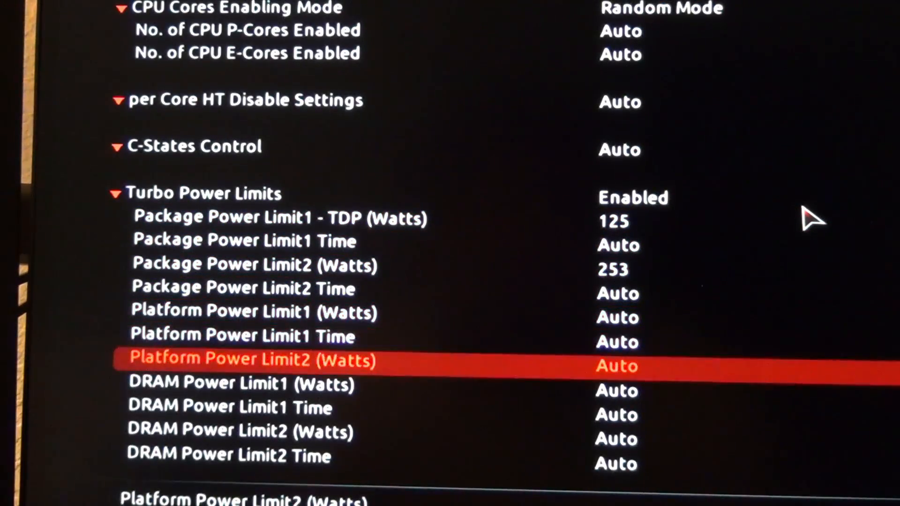
key(Up)
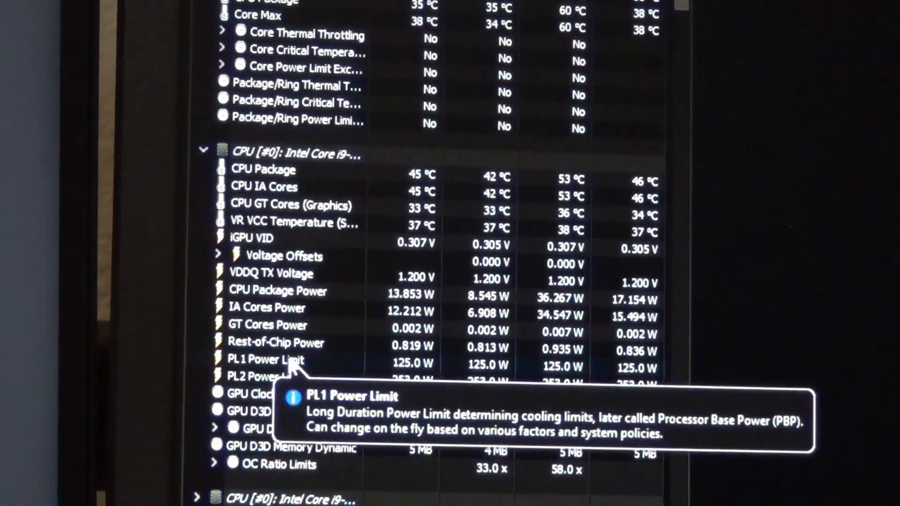
mouse_move(412, 404)
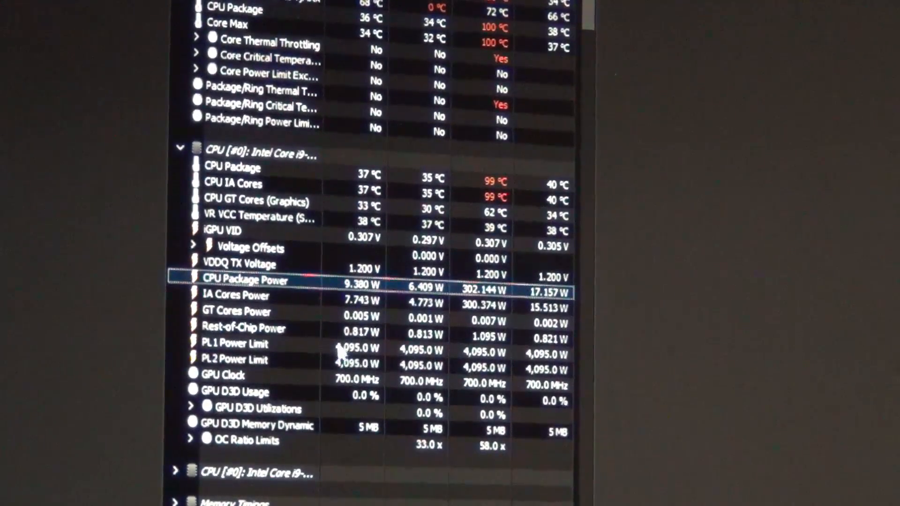
mouse_move(377, 387)
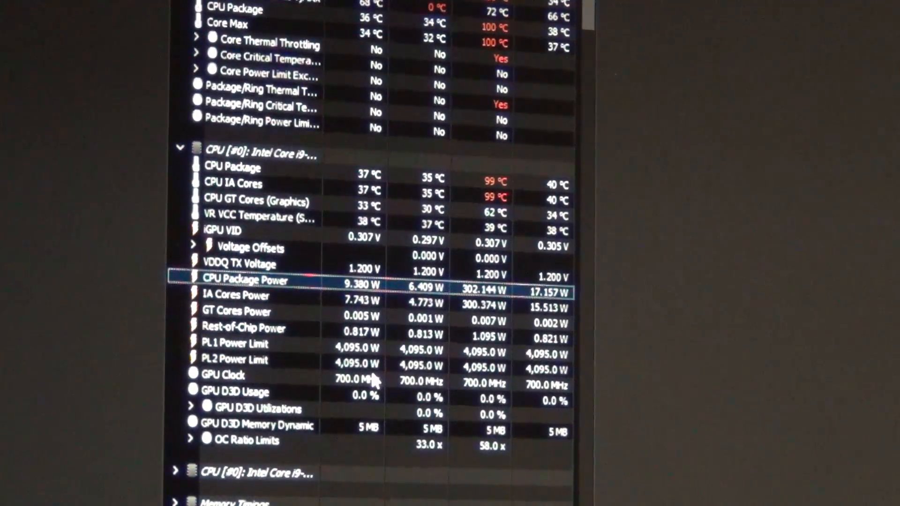